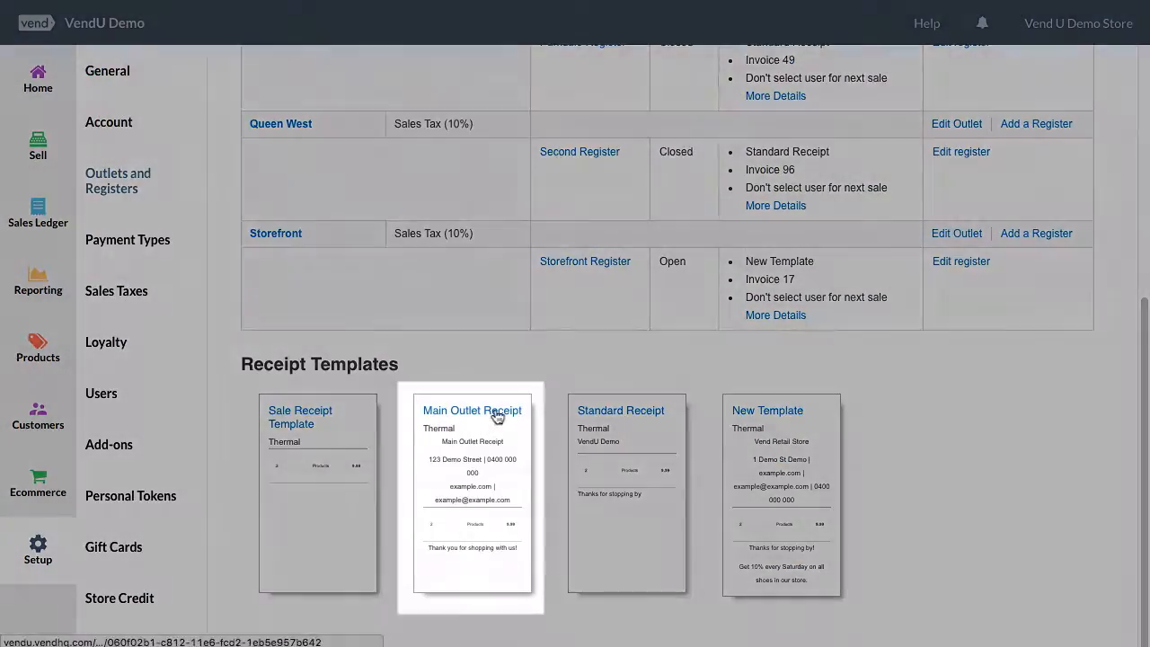
- Review the Main Outlet Receipt template's Standard Thermal Receipt style, then go to Home
left_click(471, 410)
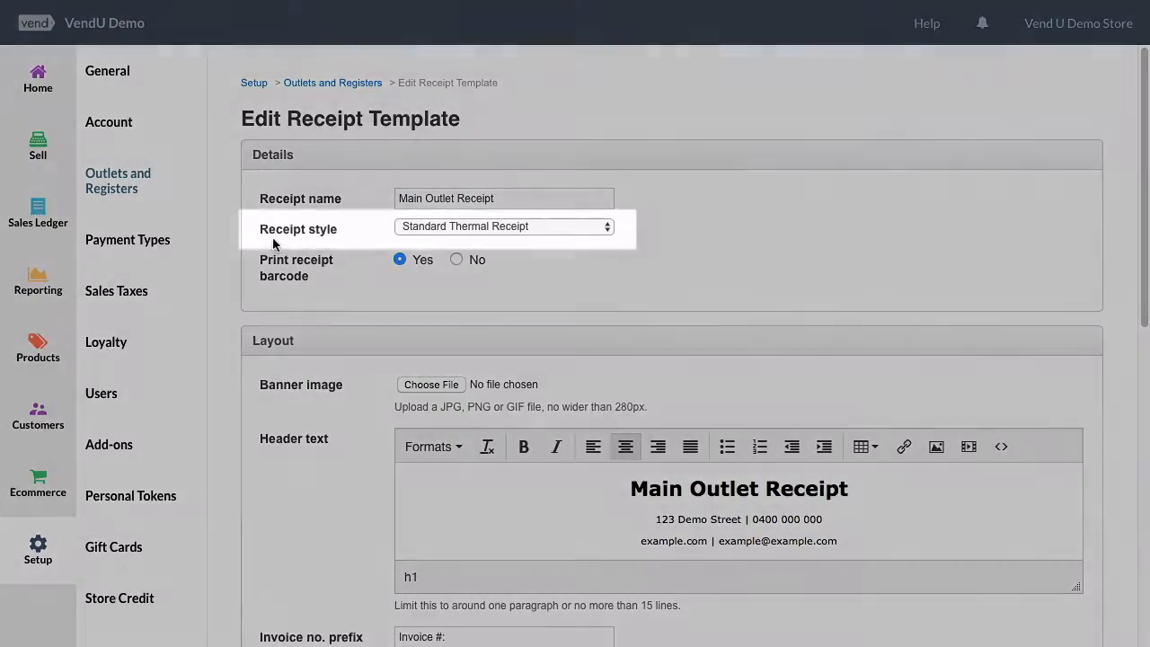
mouse_move(542, 240)
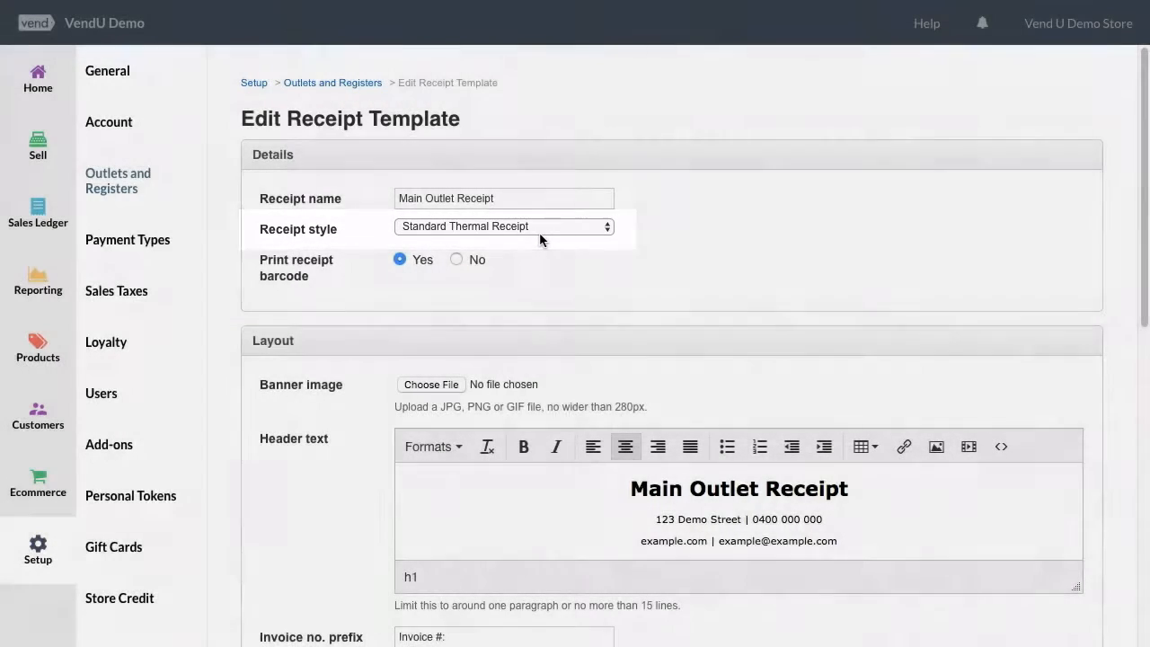
left_click(36, 78)
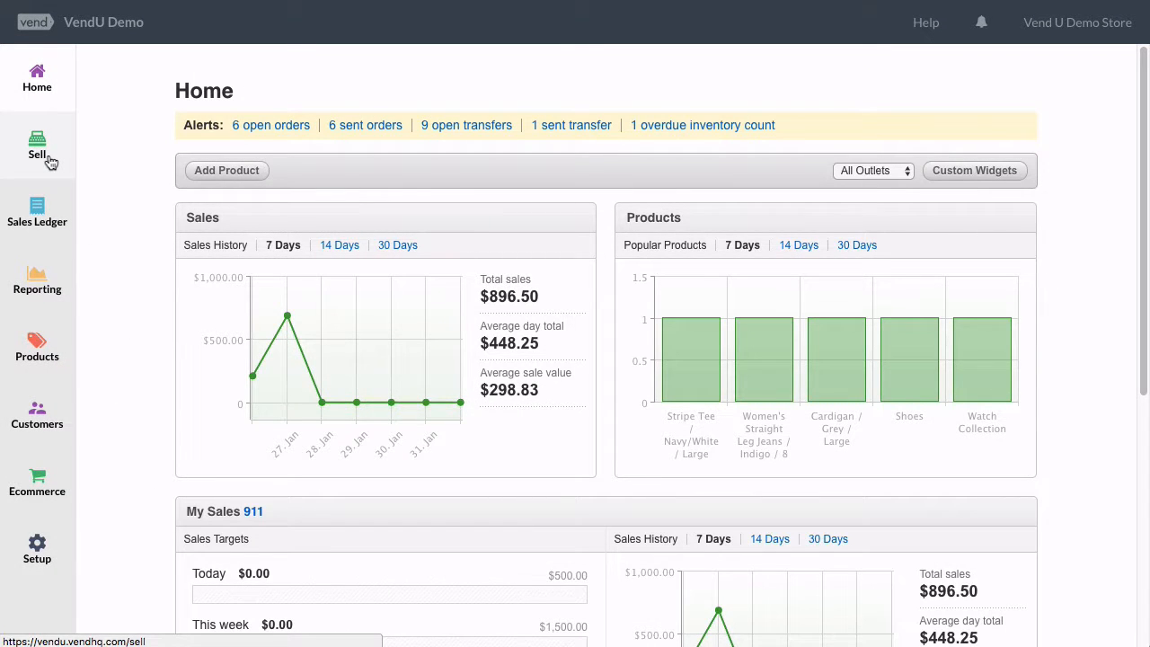
- Open Sales History and expand the $280.50 sale 16 to see its items
left_click(37, 149)
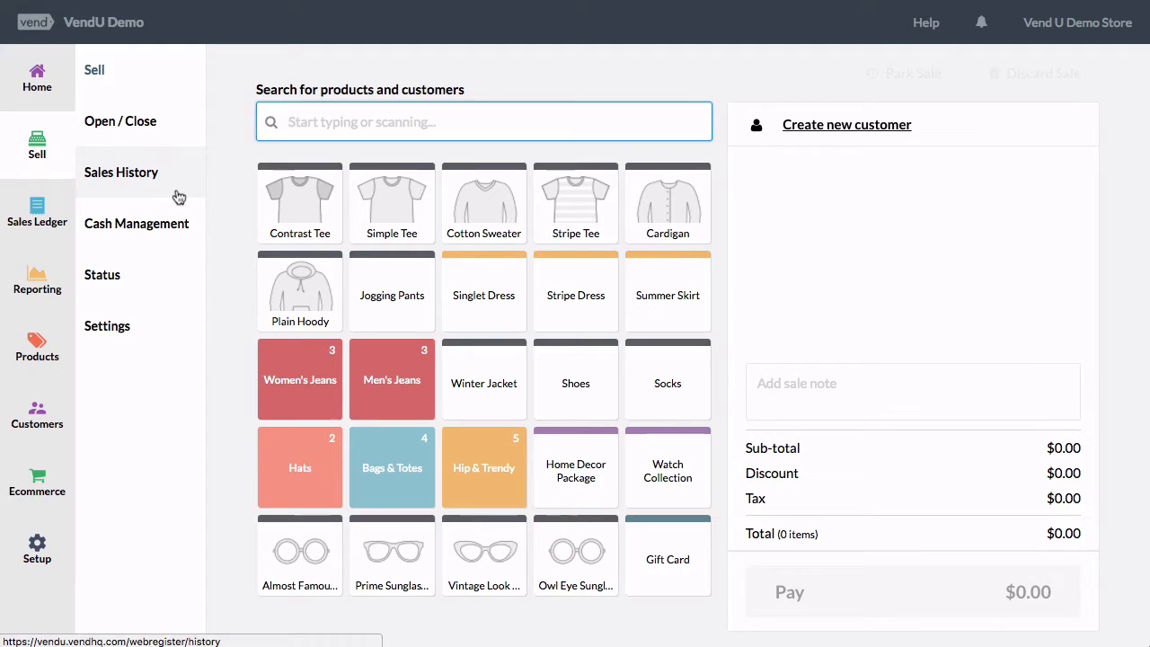
left_click(122, 172)
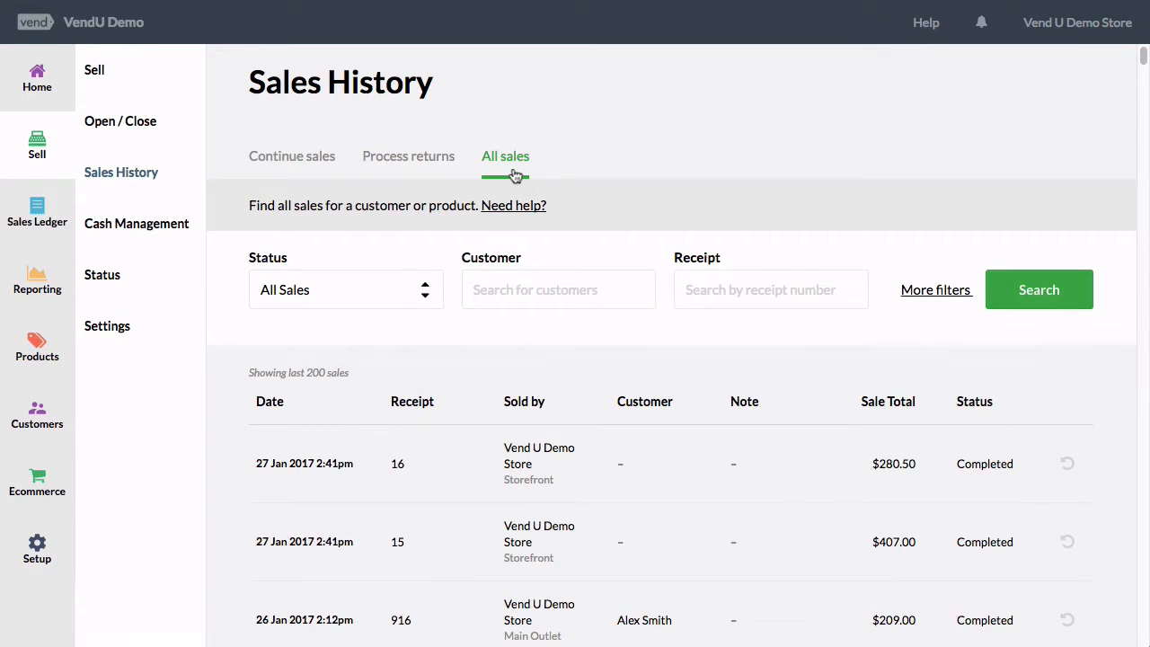
left_click(539, 463)
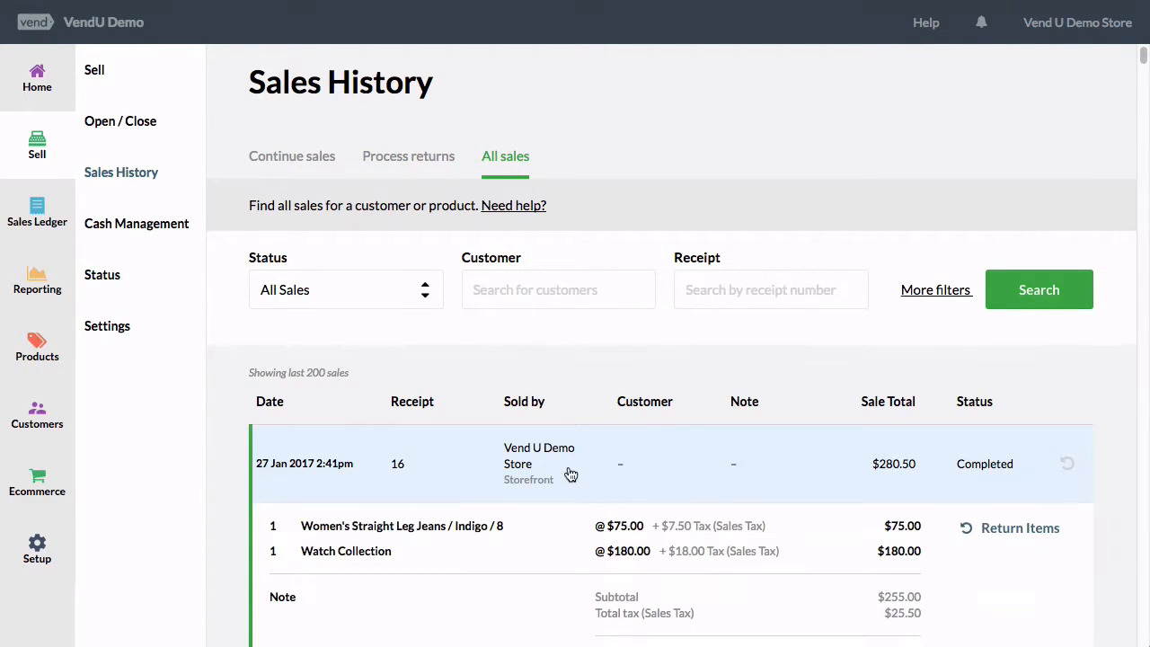
scroll("down", 3)
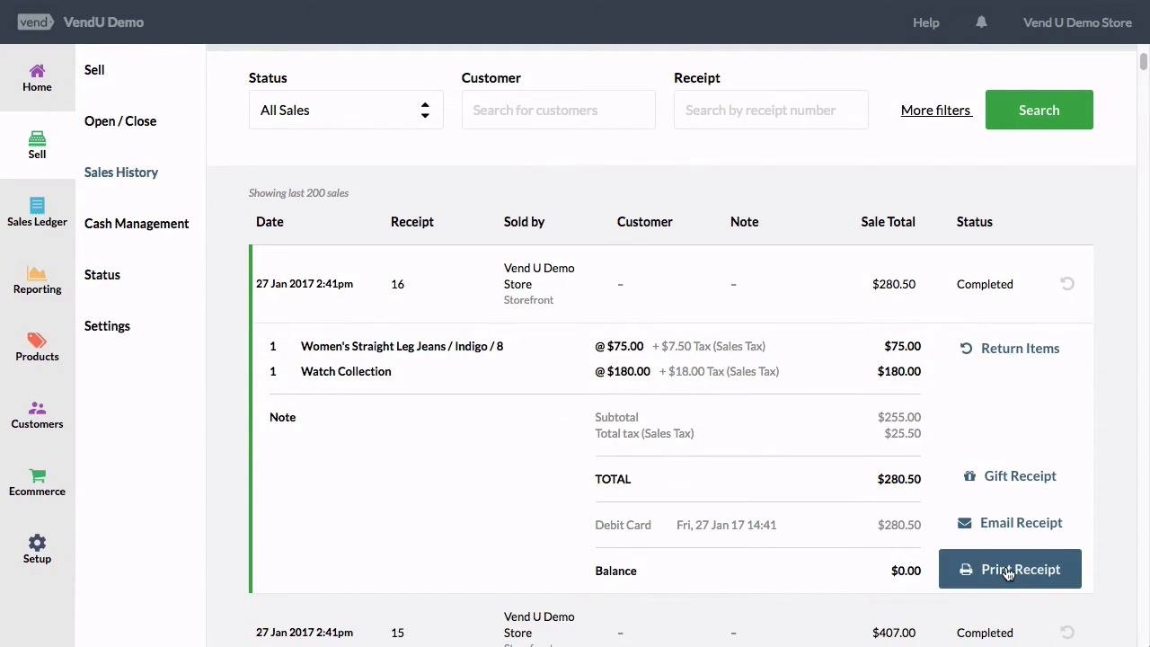
- Print sale 16's receipt to Star TSP100 LAN on 72mm paper, headers and footers off
left_click(1009, 568)
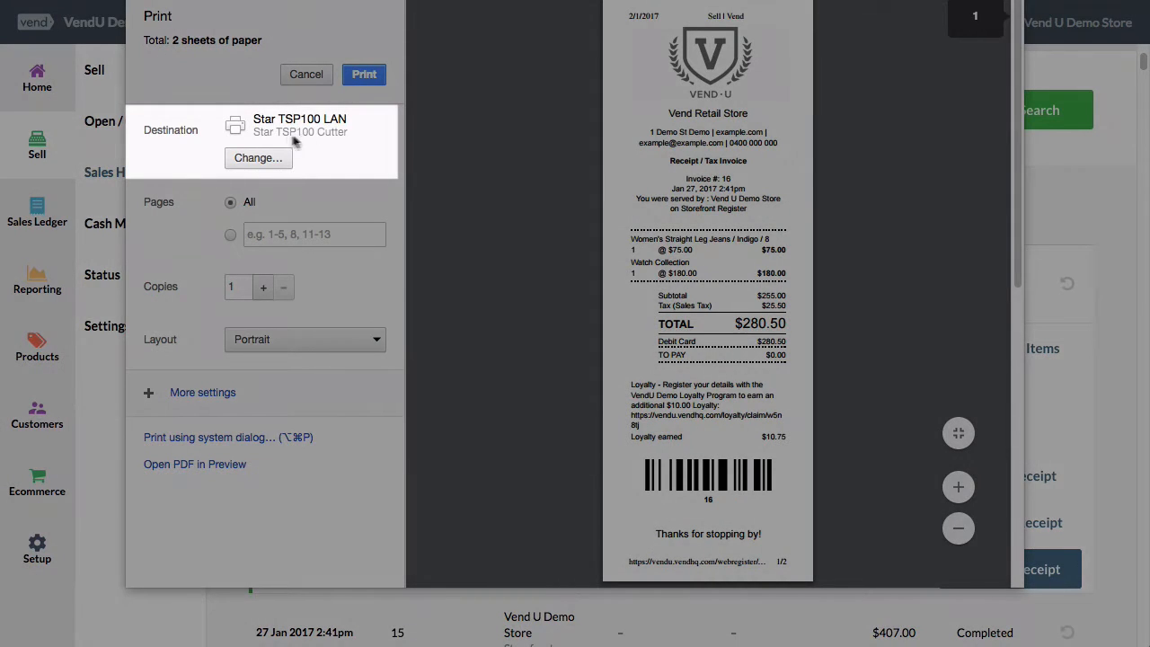
mouse_move(323, 153)
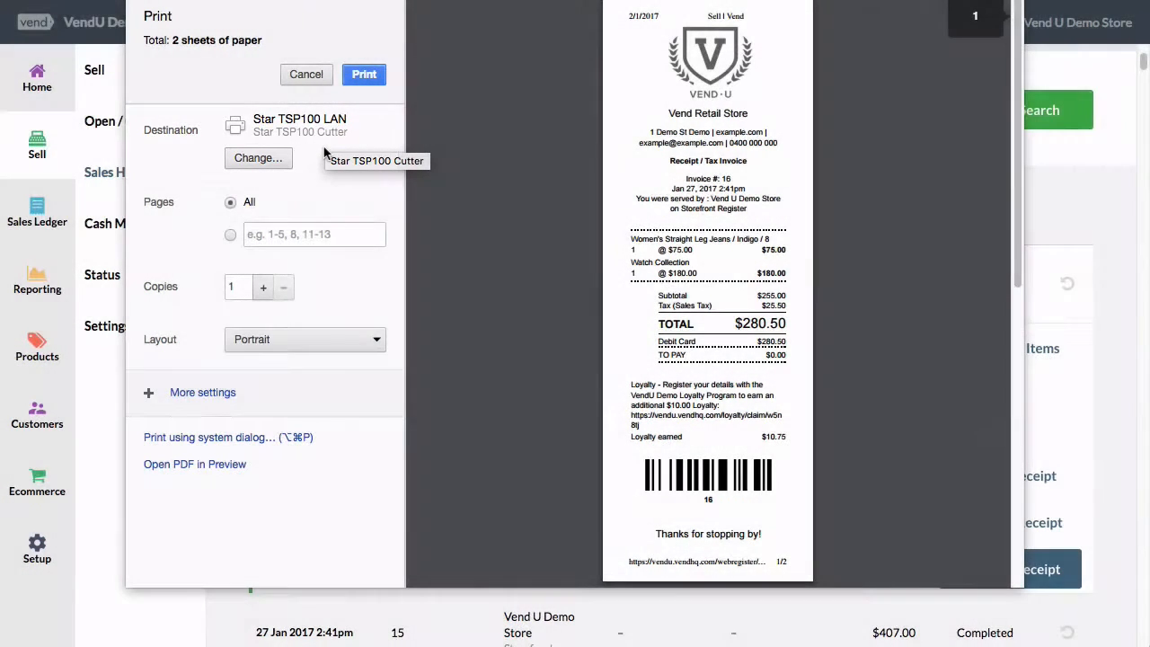
left_click(202, 391)
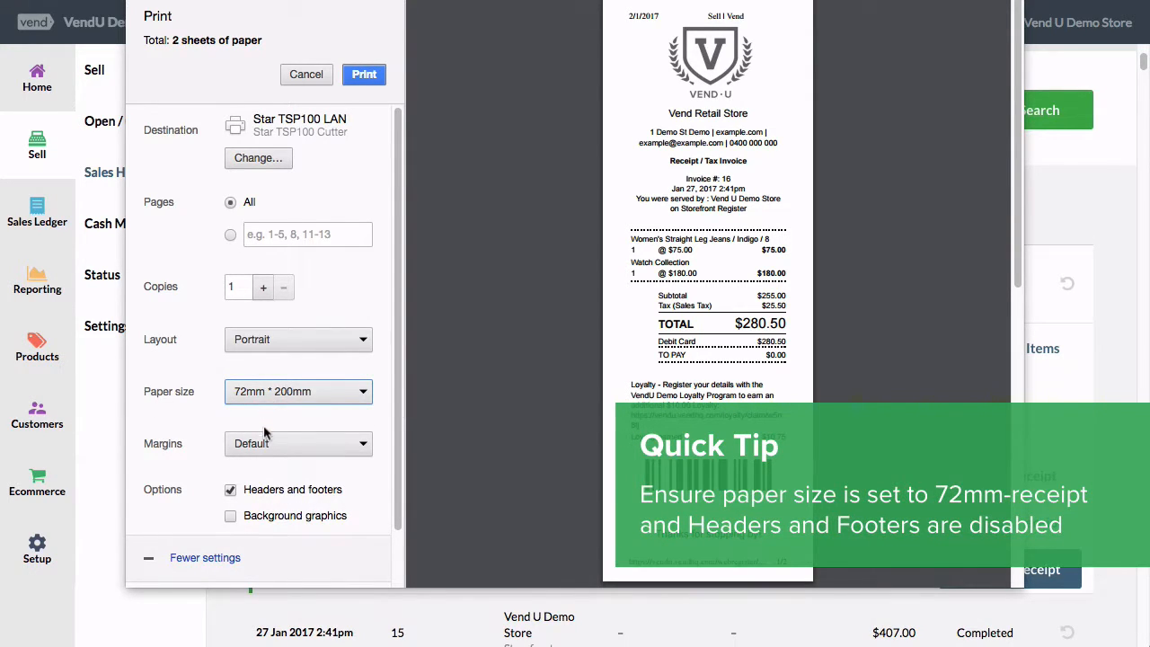
left_click(231, 490)
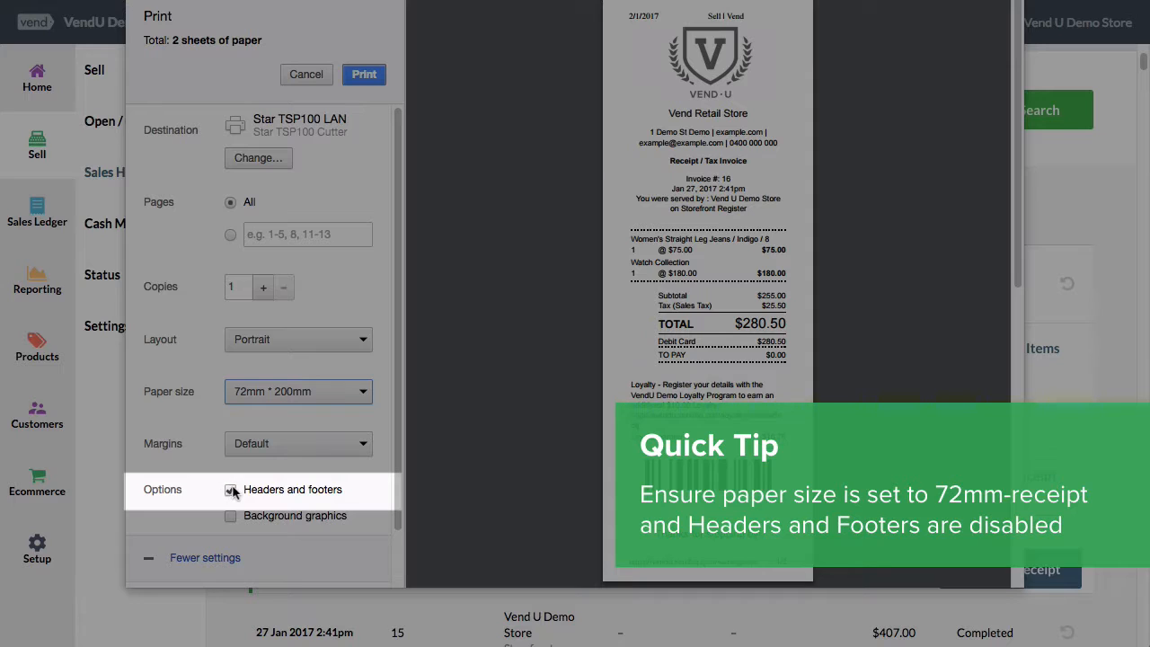
left_click(231, 490)
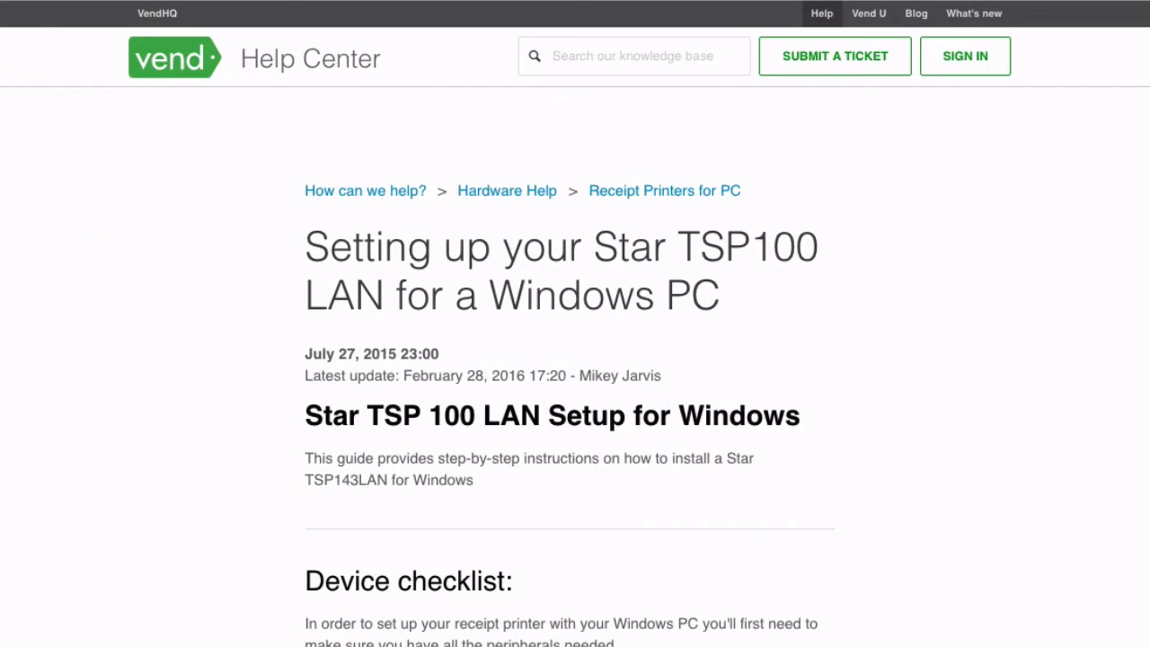
- Scroll down to the Help Center's Submit a ticket support request form
scroll("down", 3)
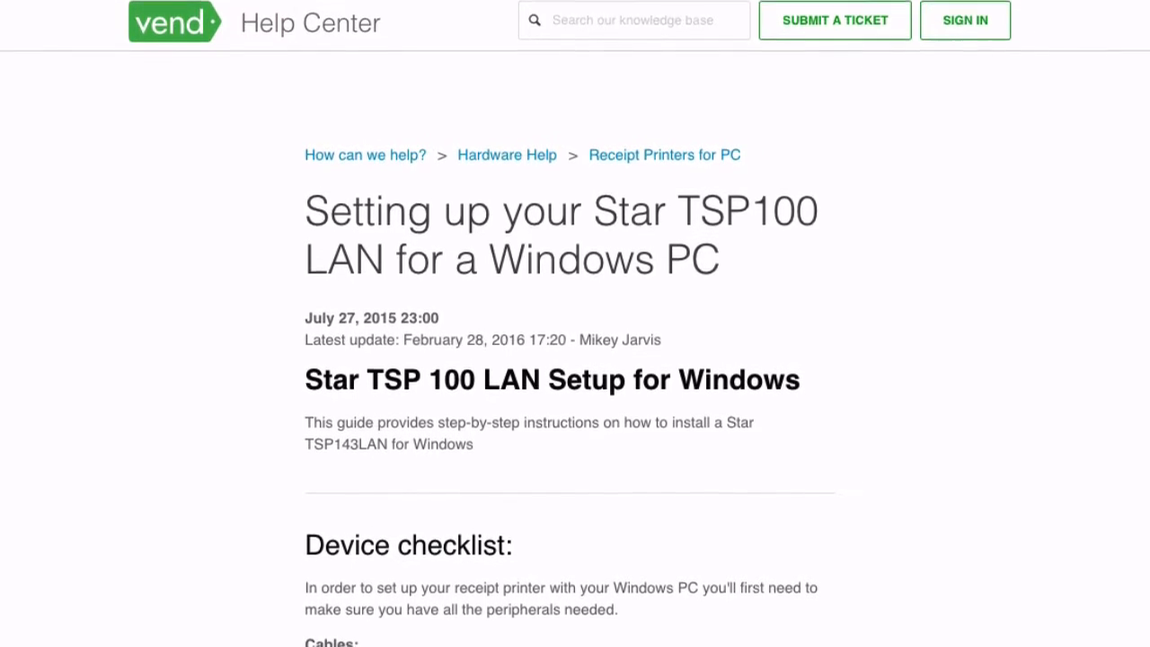
scroll("down", 3)
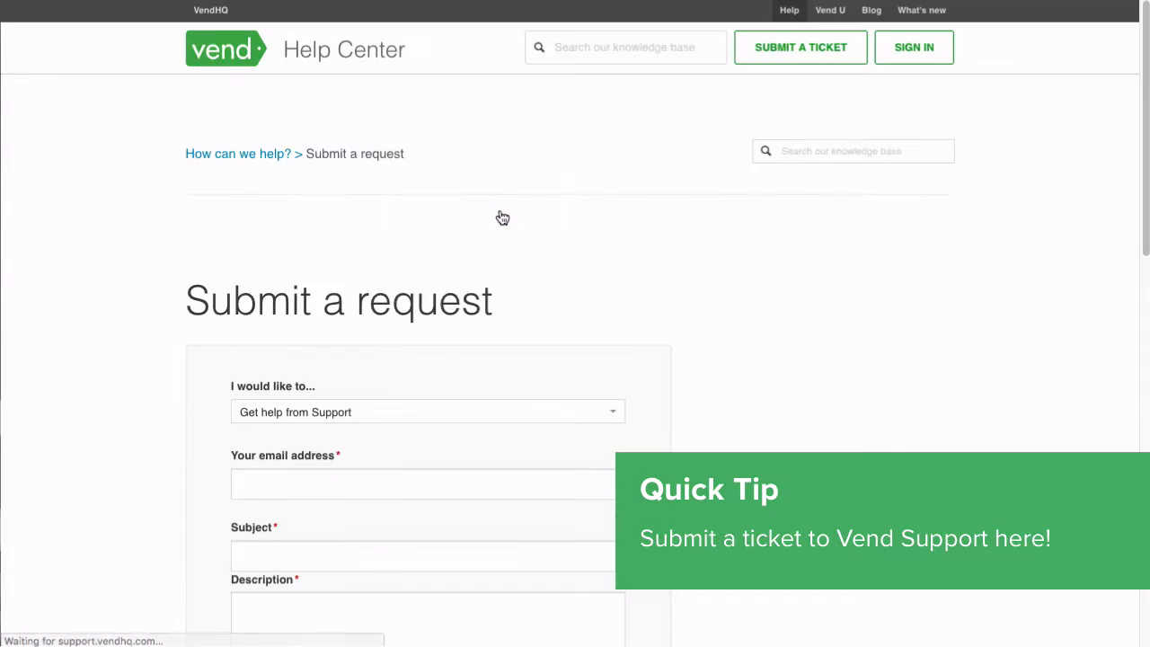
scroll("down", 3)
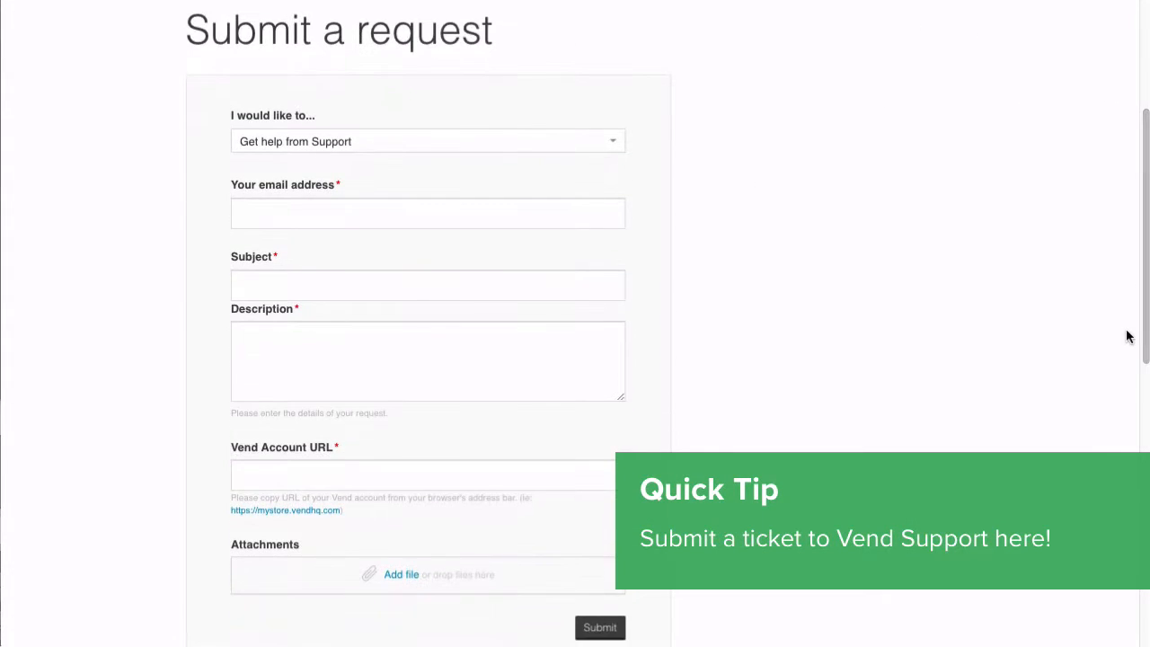